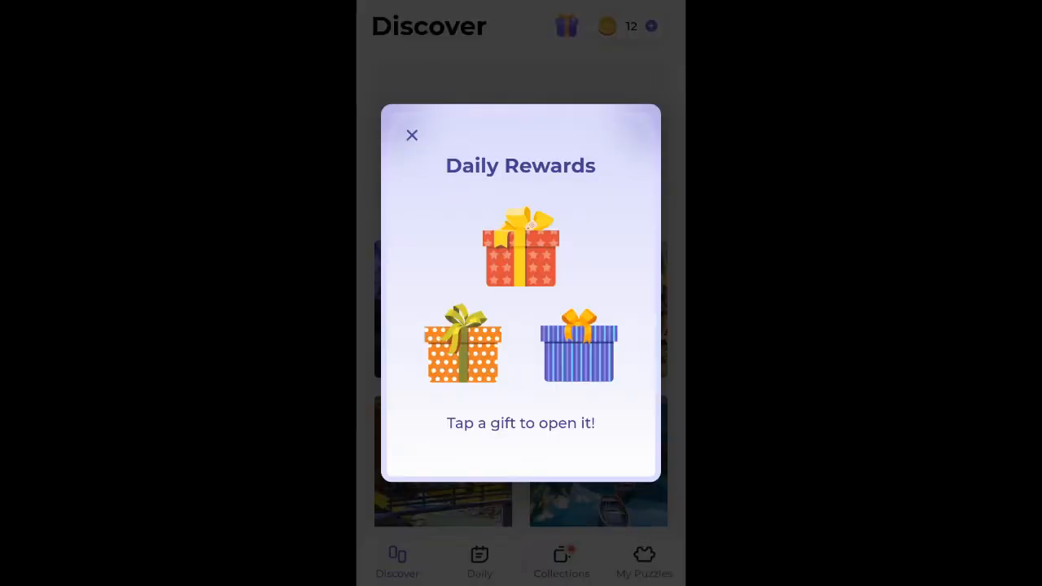
Collect the 30-coin daily gift, raising the balance to 42, and dismiss the rewards popup.
{"action": "left_click", "coordinate": [578, 345]}
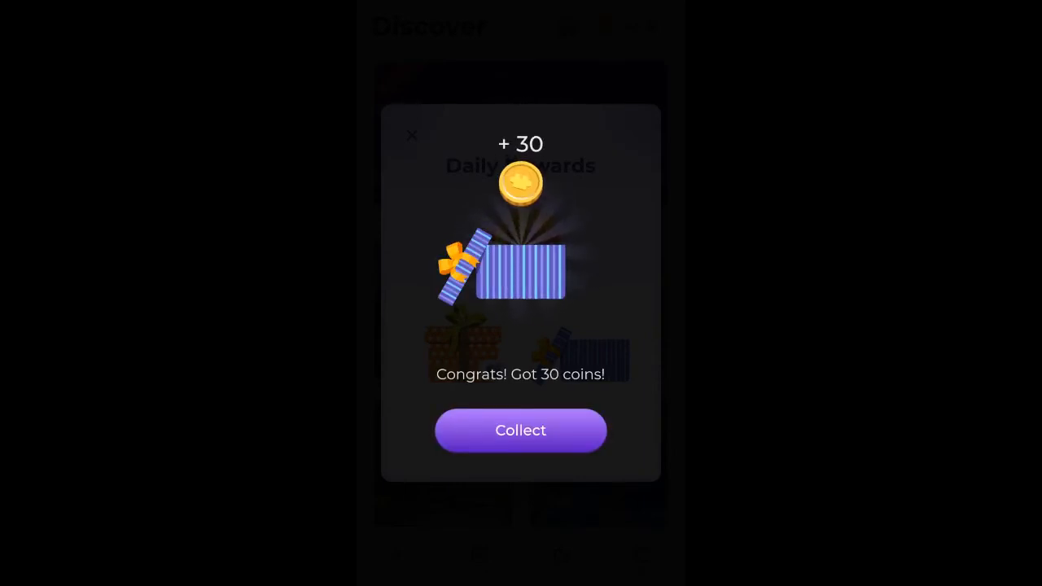
{"action": "left_click", "coordinate": [521, 430]}
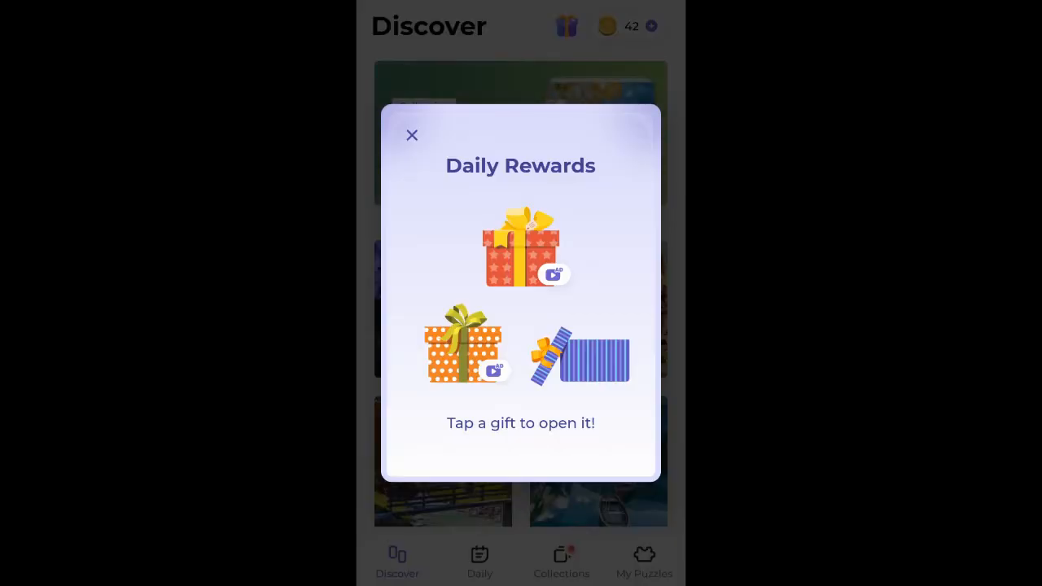
{"action": "left_click", "coordinate": [412, 135]}
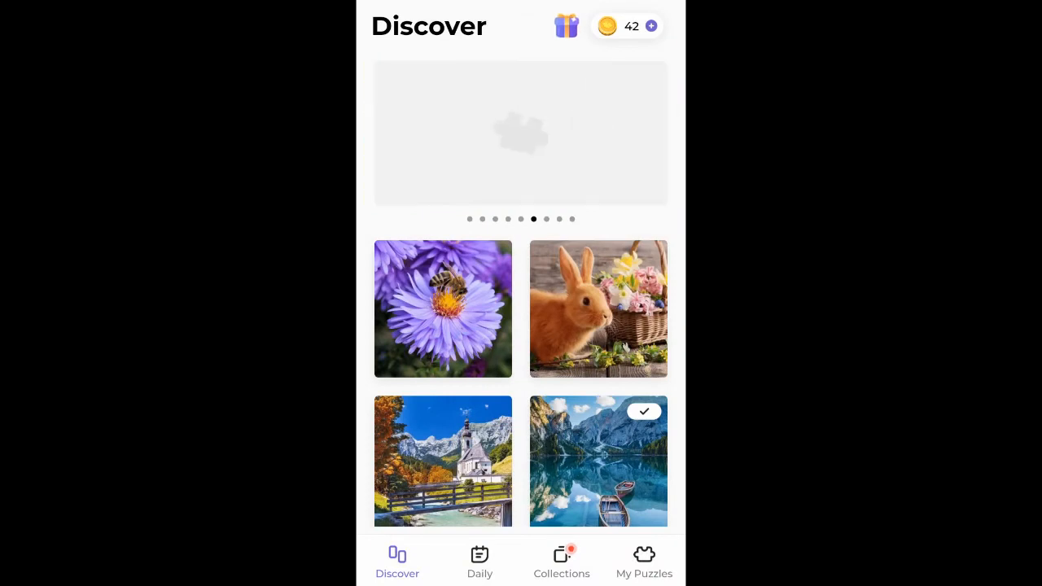
Find the kitten-among-daisies thumbnail in the Discover grid and bring up its difficulty screen.
{"action": "scroll", "scroll_direction": "down", "scroll_amount": 3}
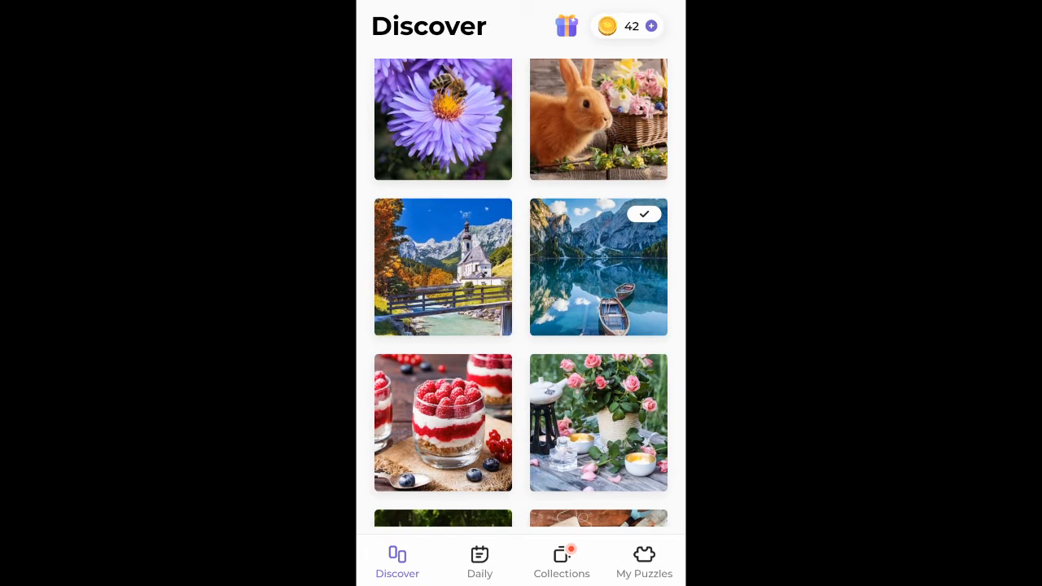
{"action": "scroll", "scroll_direction": "down", "scroll_amount": 3}
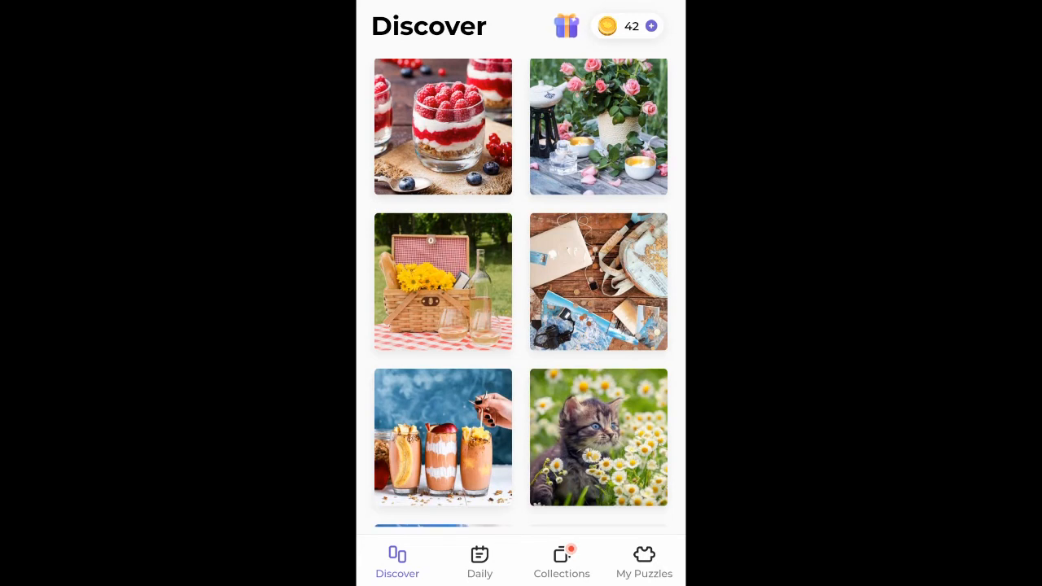
{"action": "scroll", "scroll_direction": "down", "scroll_amount": 3}
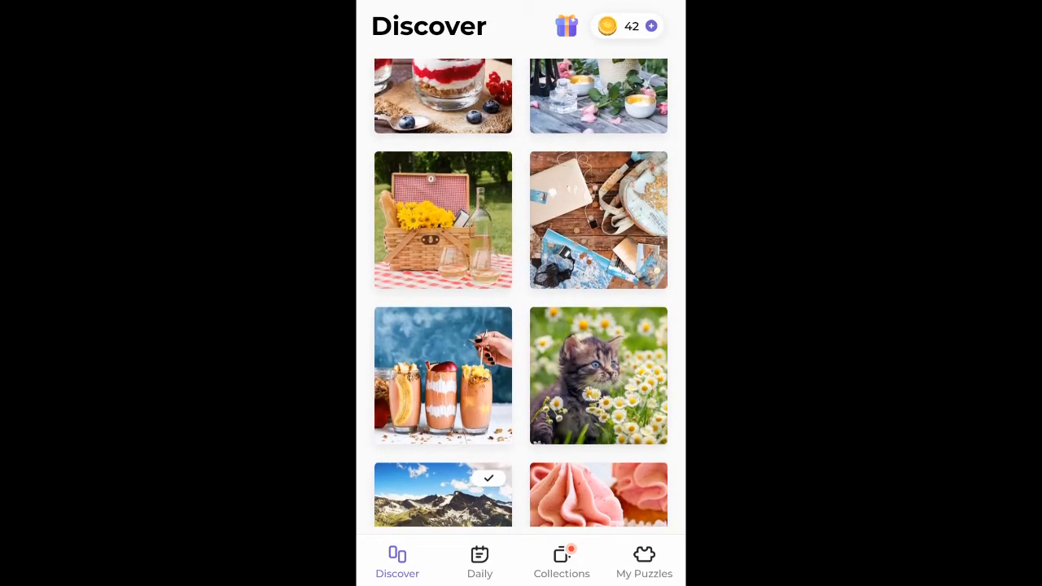
{"action": "left_click", "coordinate": [599, 374]}
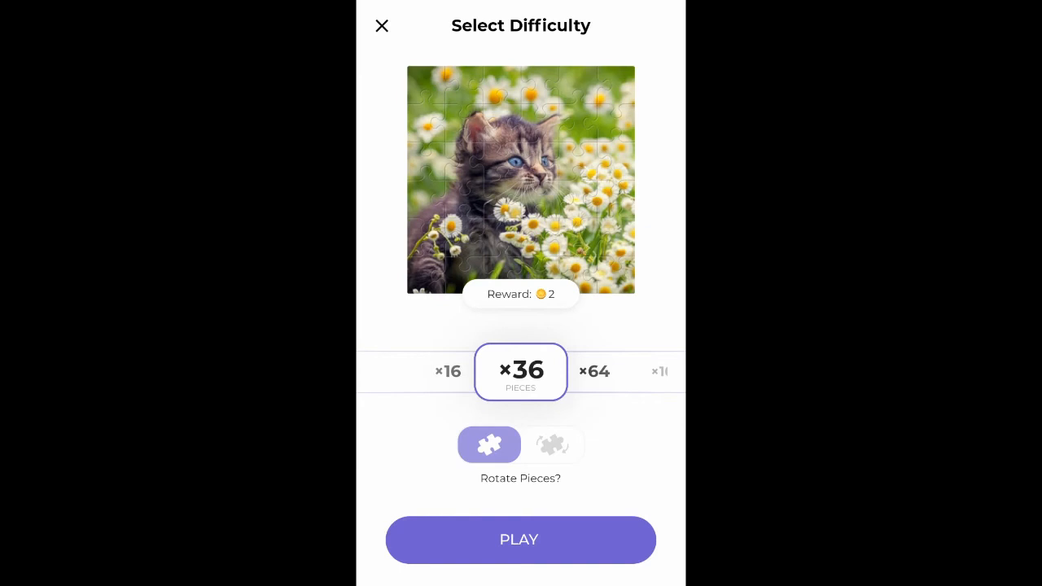
Start the kitten puzzle at 36 pieces and dismiss the interstitial ad to reach the empty board.
{"action": "left_click", "coordinate": [596, 371]}
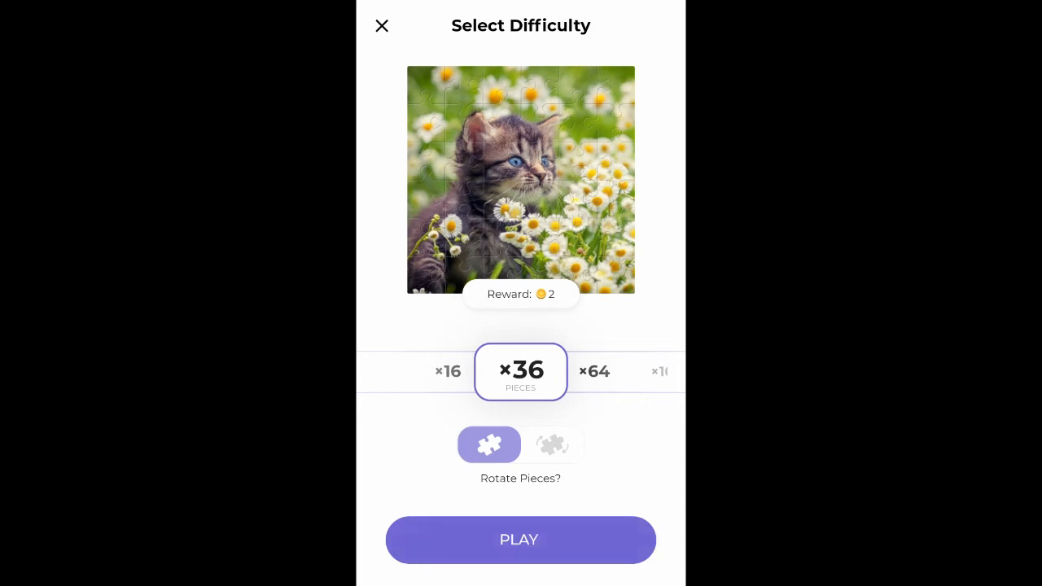
{"action": "left_click", "coordinate": [521, 541]}
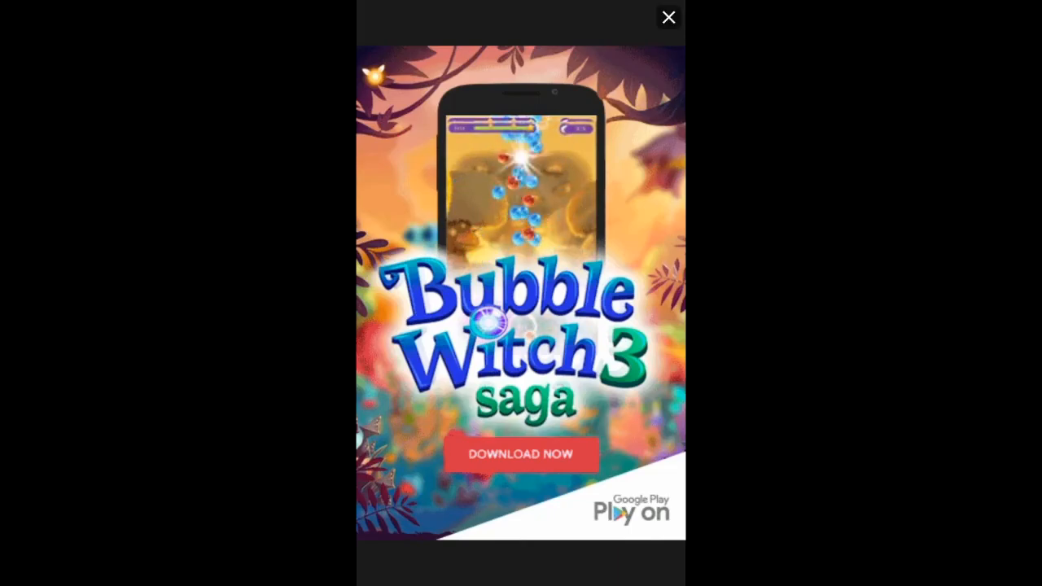
{"action": "left_click", "coordinate": [667, 16]}
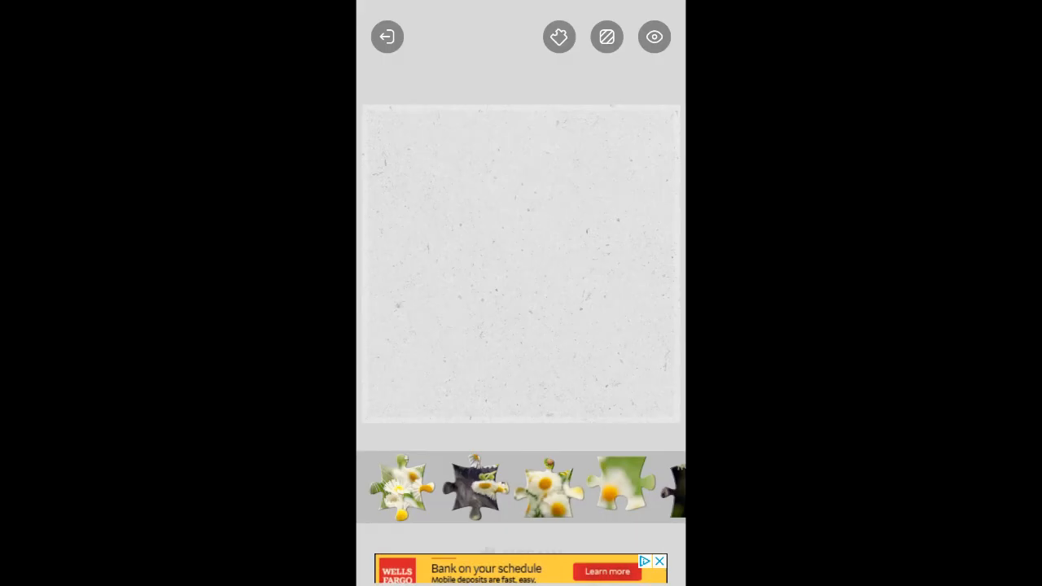
Place a top-right daisy piece, a dark bottom-edge piece and another border piece from the tray.
{"action": "left_click_drag", "start_coordinate": [622, 487], "coordinate": [602, 143]}
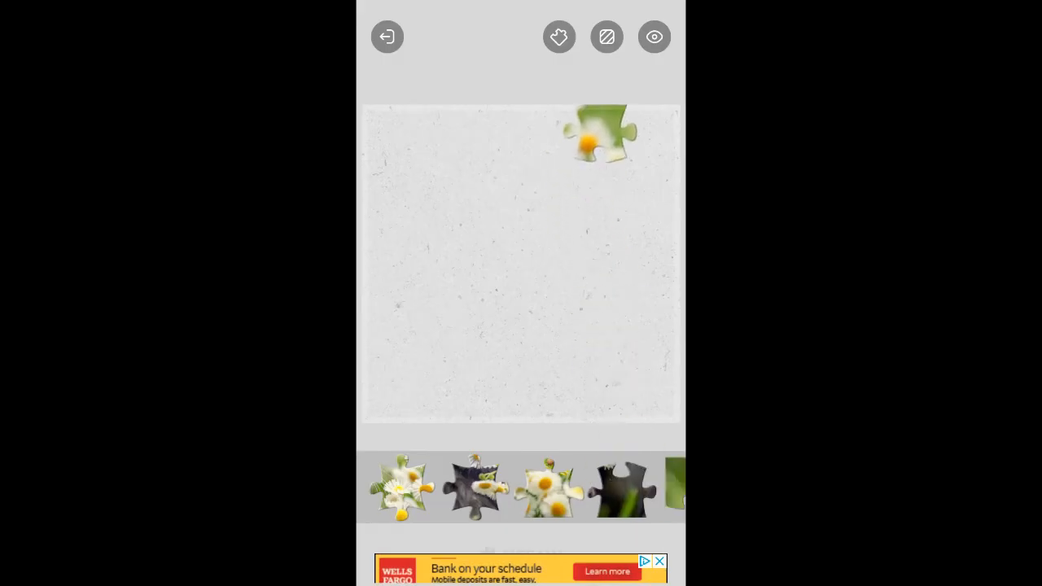
{"action": "left_click_drag", "start_coordinate": [618, 487], "coordinate": [550, 398]}
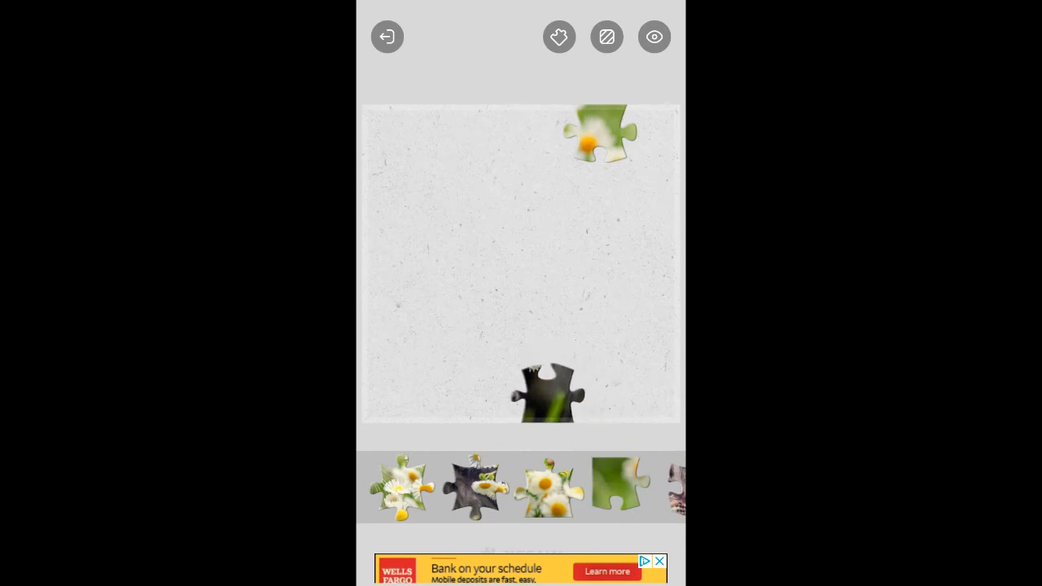
{"action": "left_click_drag", "start_coordinate": [618, 485], "coordinate": [399, 144]}
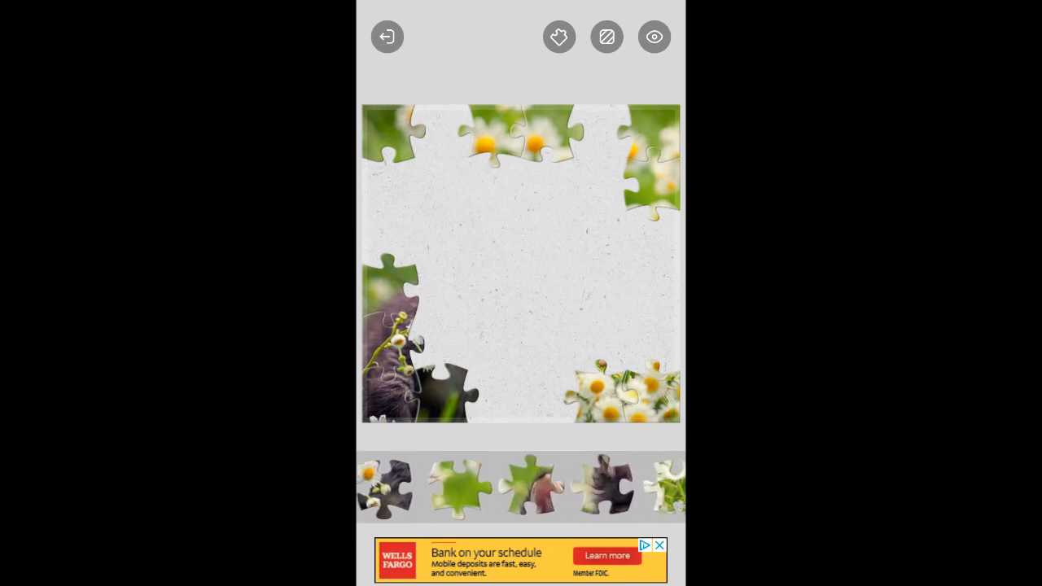
{"action": "scroll", "scroll_direction": "left", "scroll_amount": 3}
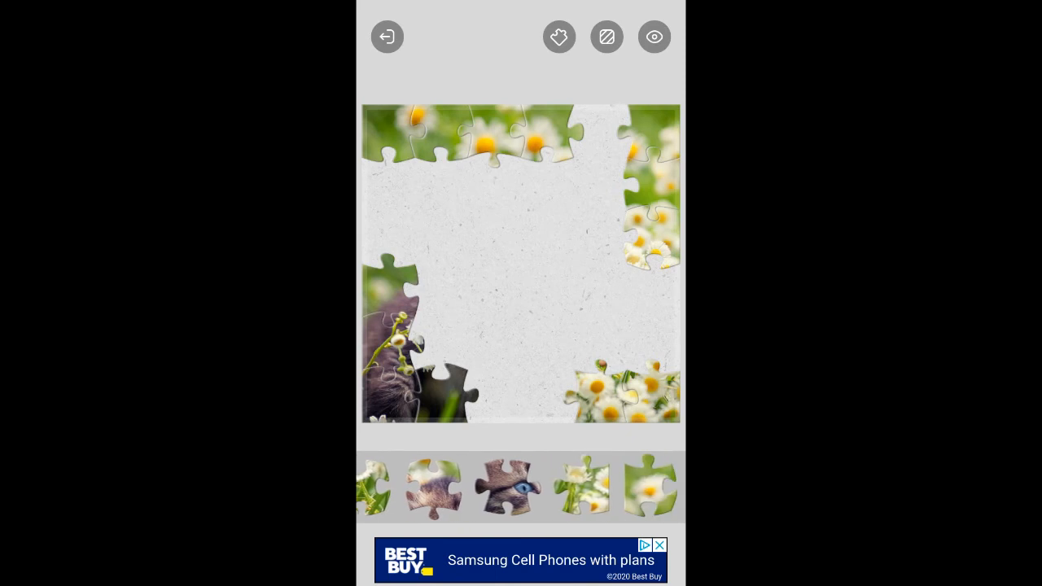
{"action": "scroll", "scroll_direction": "left", "scroll_amount": 3}
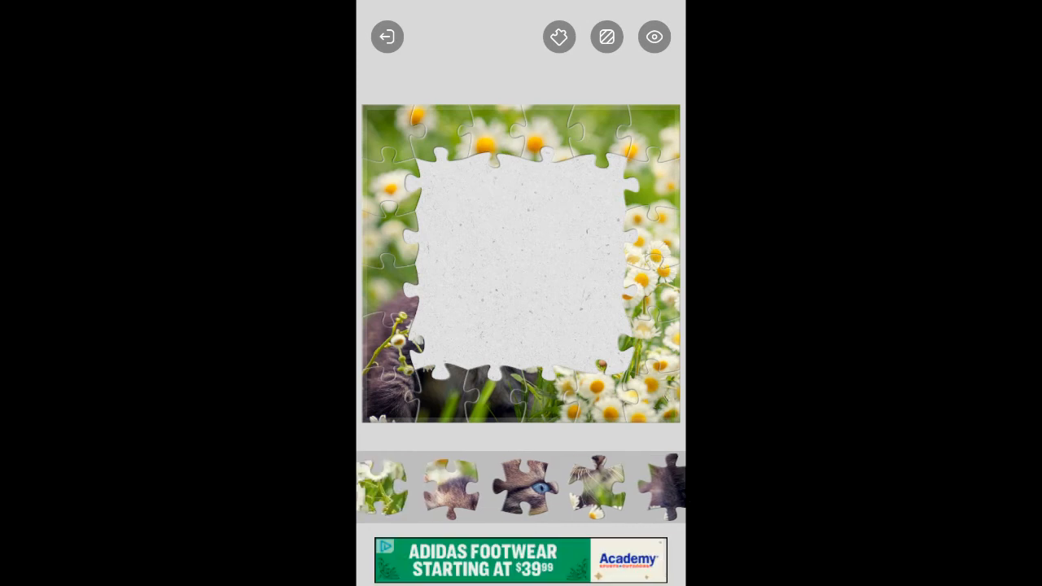
Set a dark kitten piece inside the finished border near the bottom of the picture.
{"action": "scroll", "scroll_direction": "left", "scroll_amount": 3}
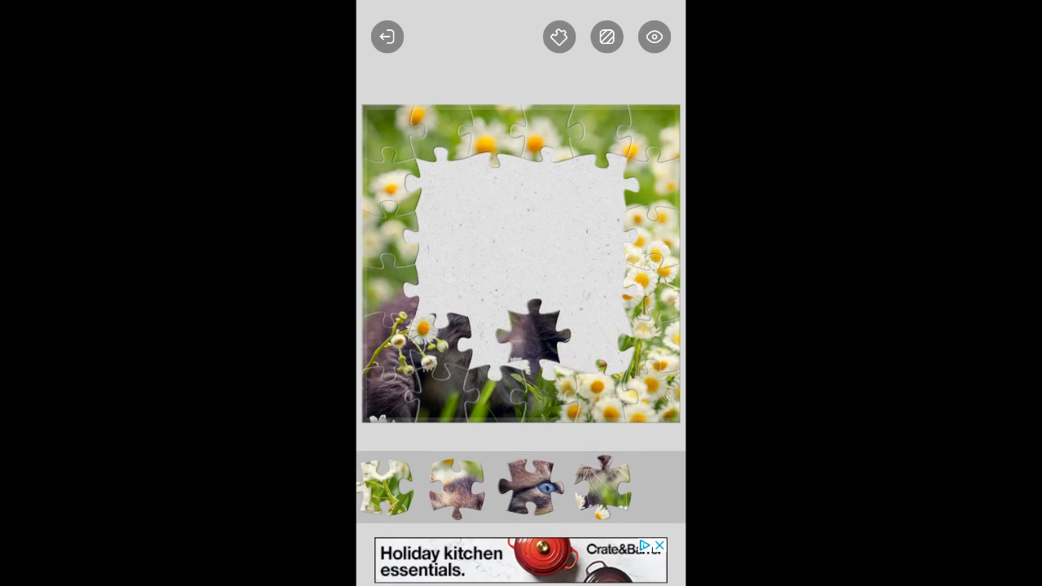
{"action": "left_click_drag", "start_coordinate": [529, 326], "coordinate": [440, 285]}
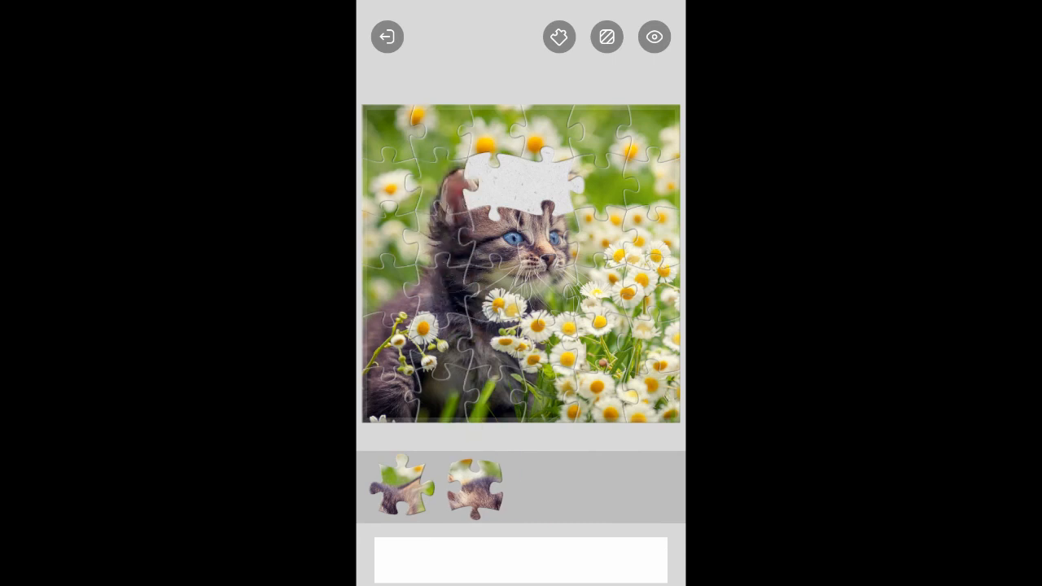
Fit the last two tray pieces into the gaps above the kitten to finish the picture.
{"action": "left_click_drag", "start_coordinate": [473, 485], "coordinate": [487, 403]}
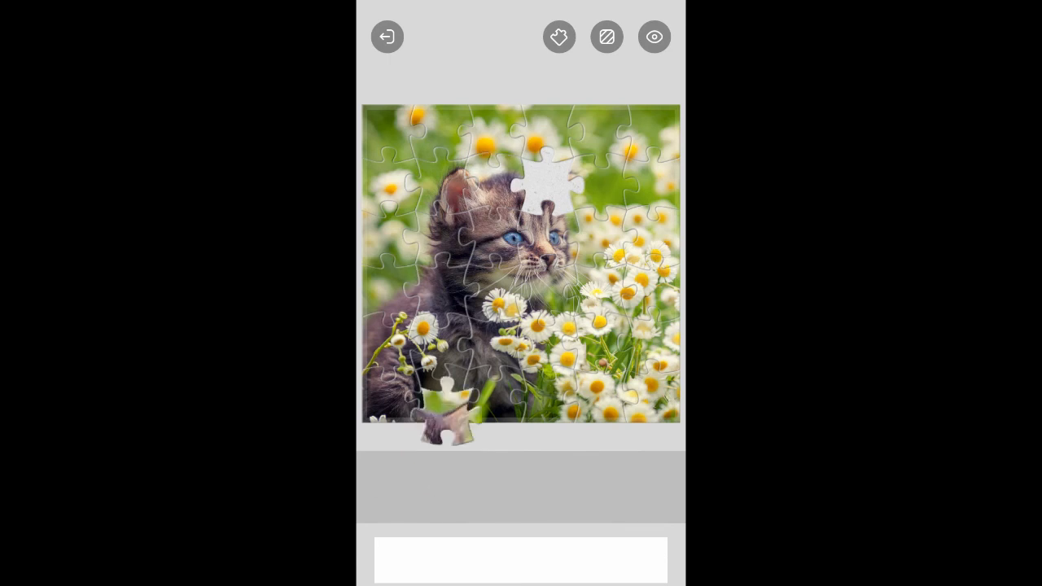
{"action": "left_click_drag", "start_coordinate": [443, 423], "coordinate": [550, 187]}
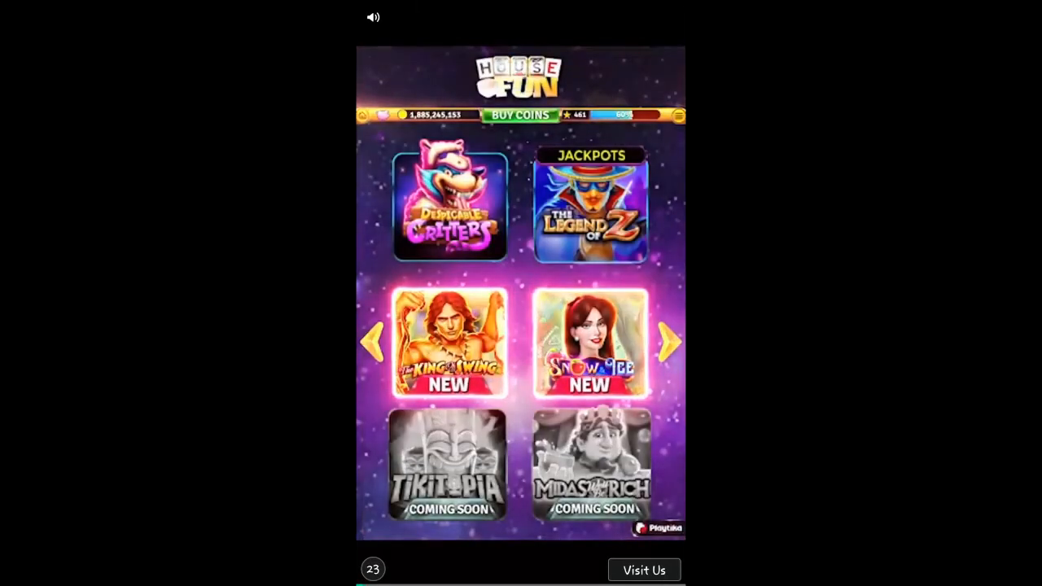
Try the playable House of Fun slots ad covering the finished puzzle.
{"action": "left_click", "coordinate": [446, 342]}
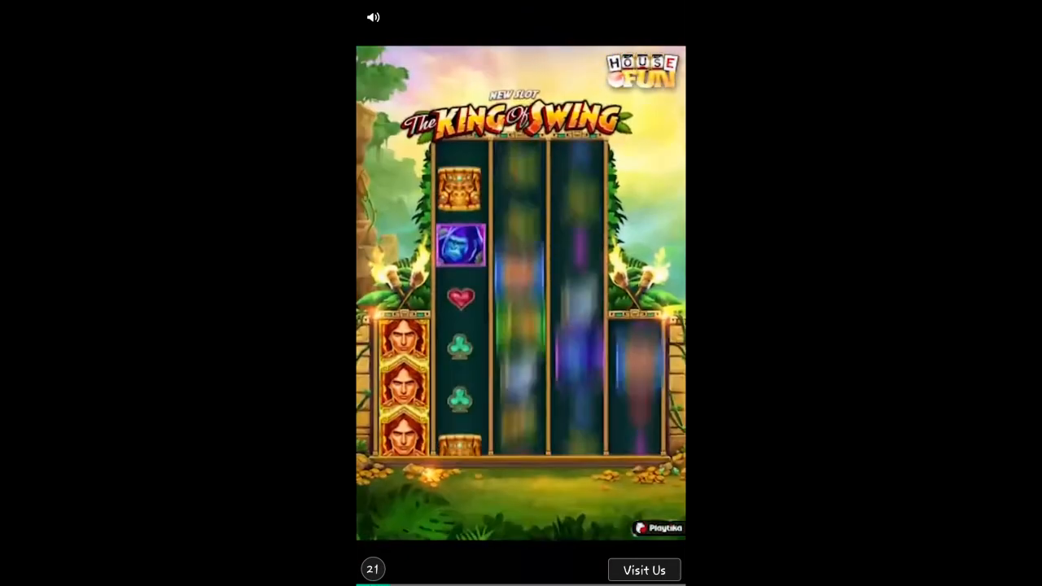